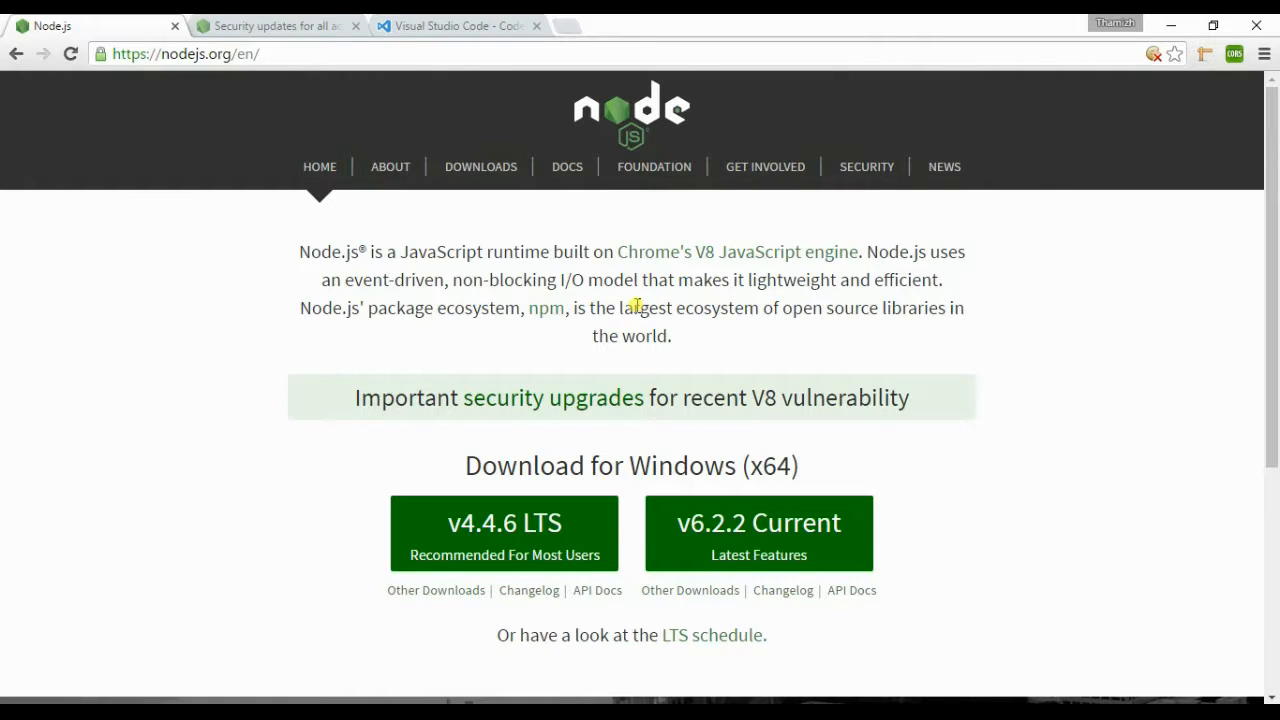
mouse_move(783, 590)
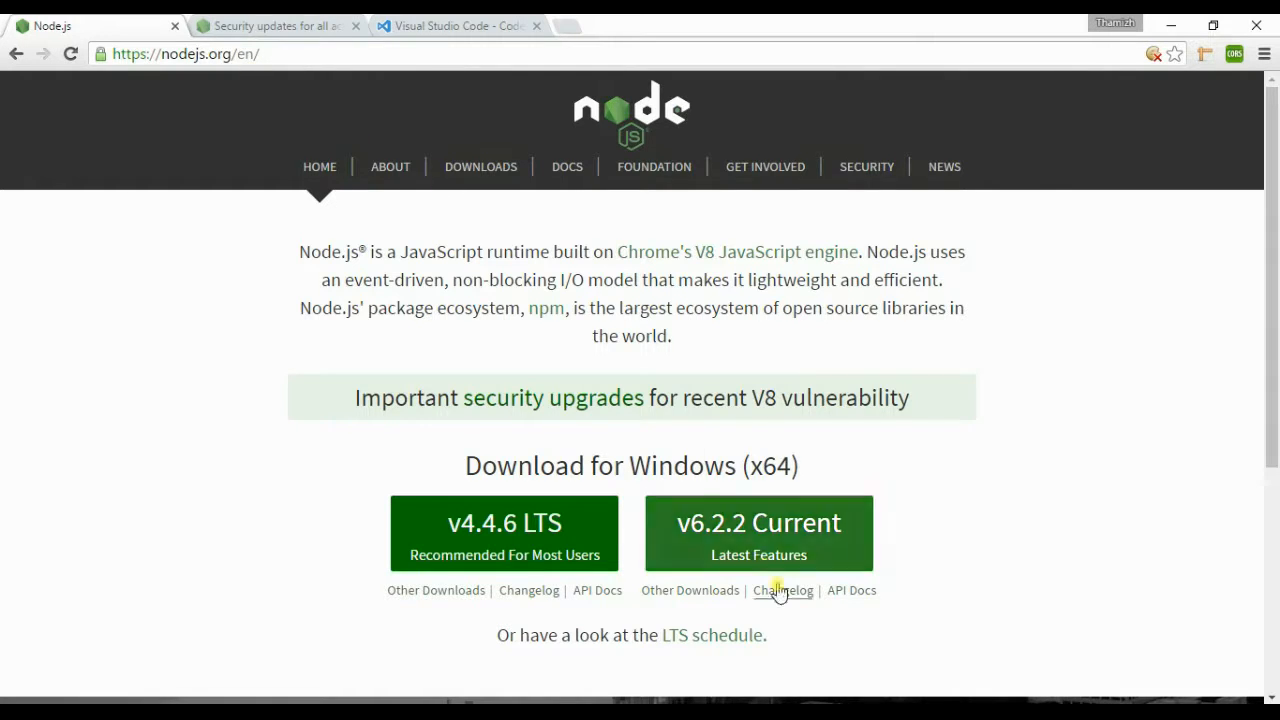
mouse_move(758, 530)
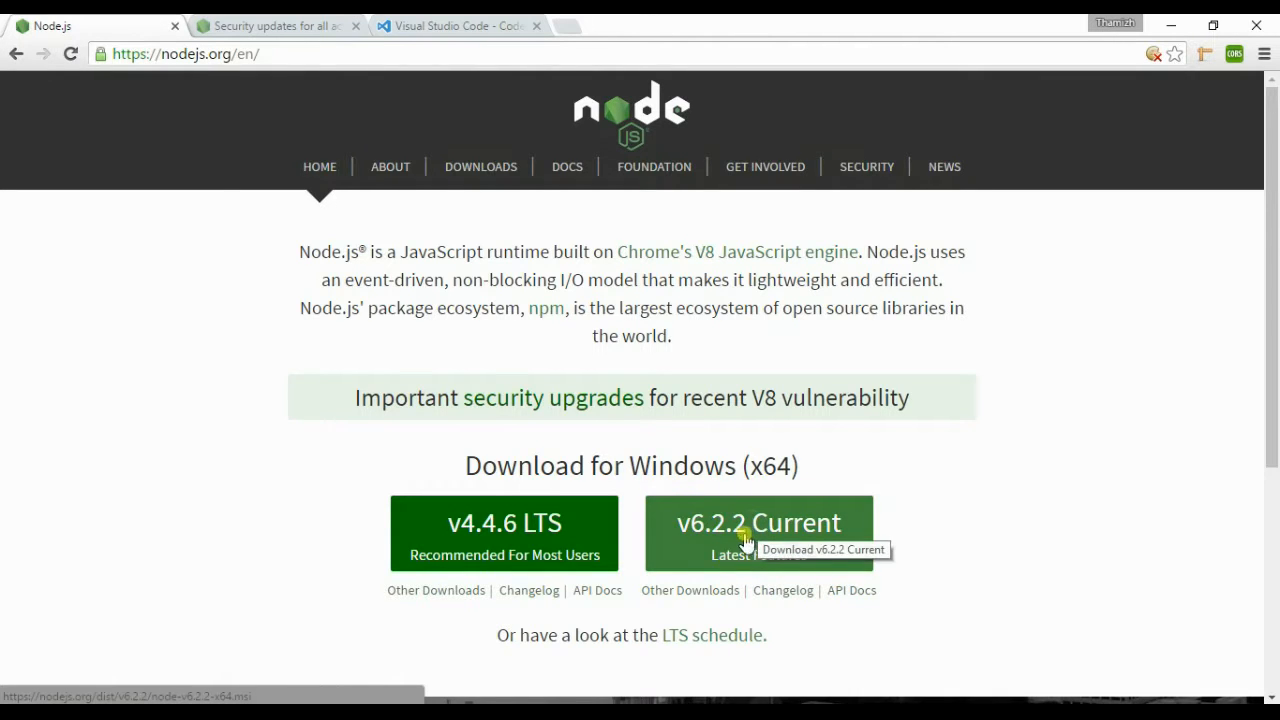
mouse_move(713, 635)
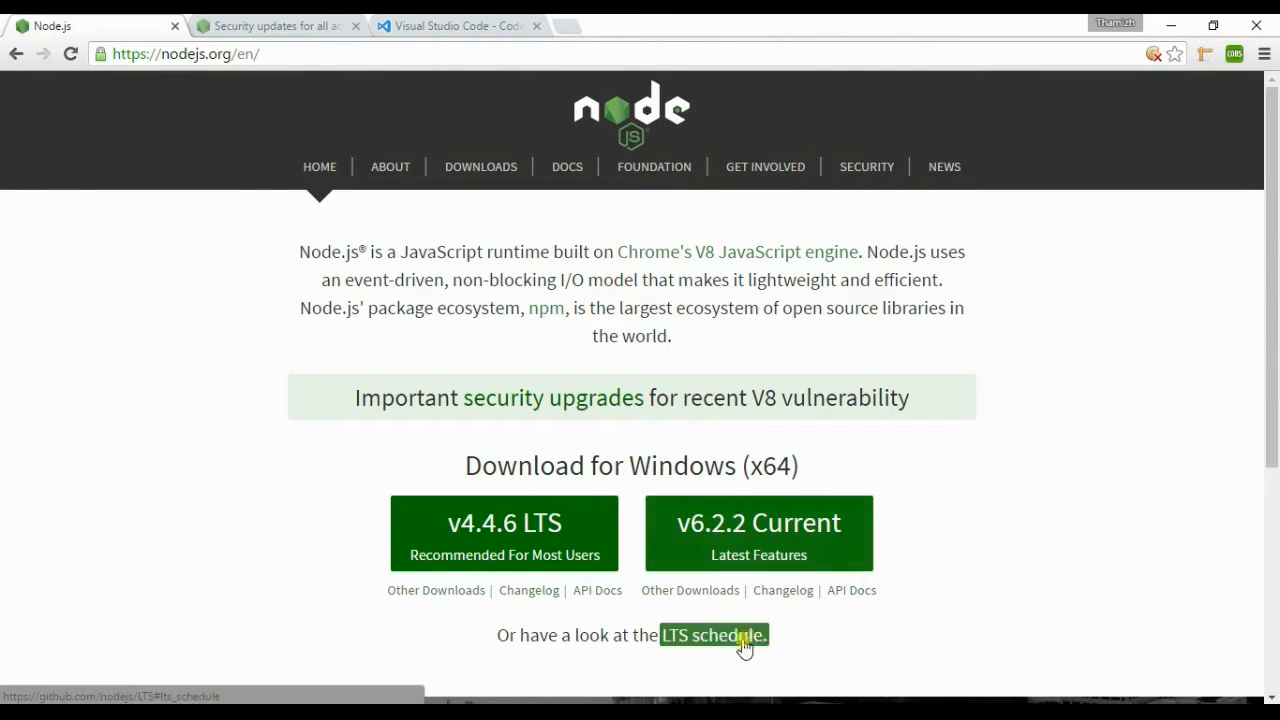
Step: Launch node-v6.2.2-x64.msi and accept the Node.js licence agreement
click(712, 635)
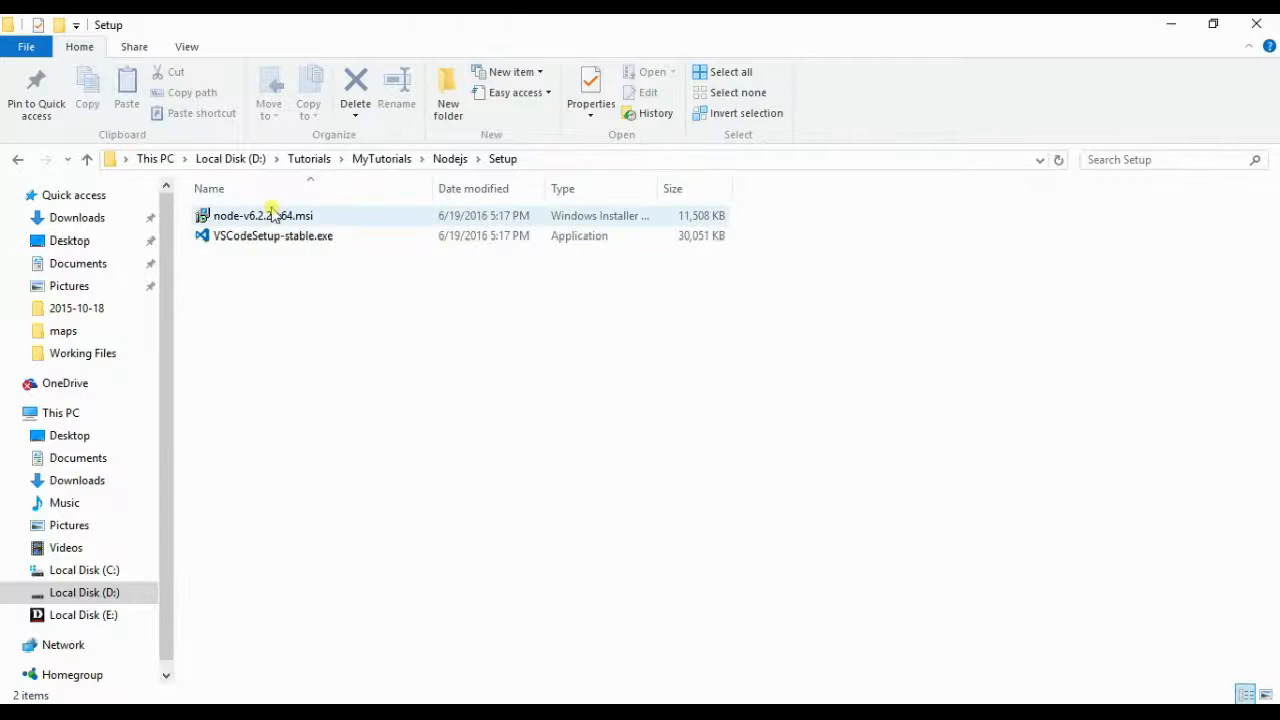
double_click(262, 215)
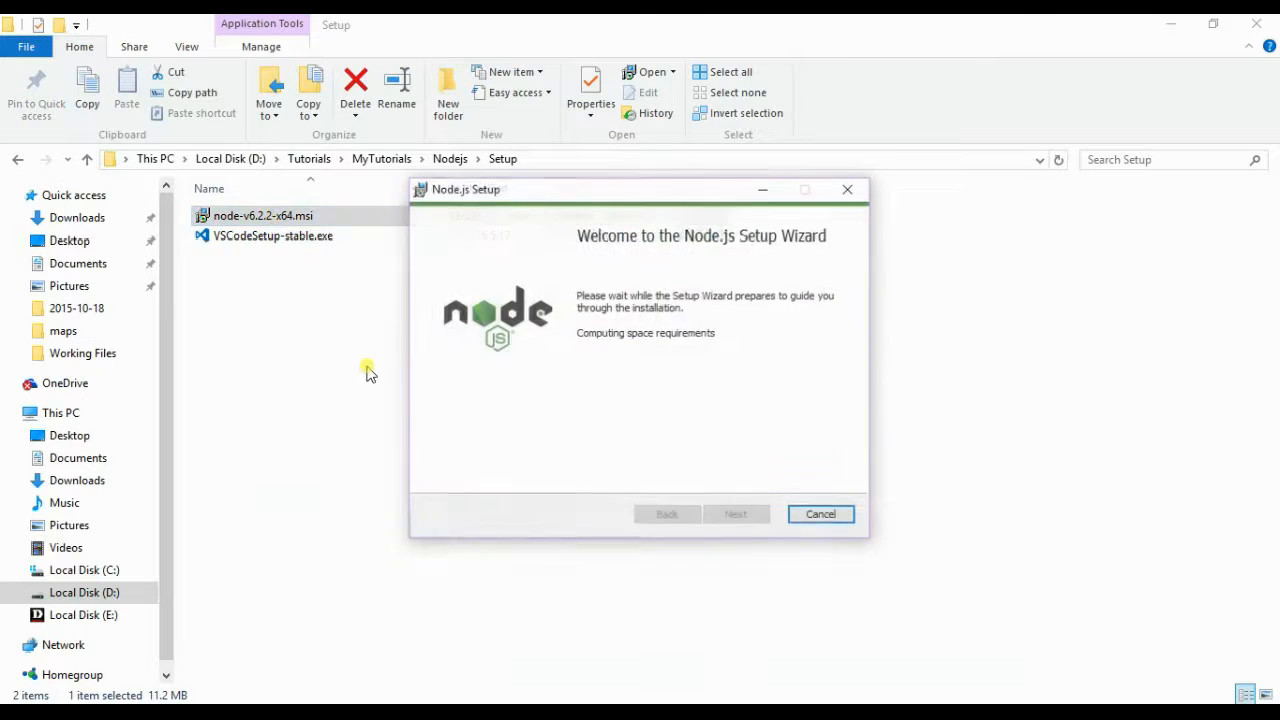
click(736, 514)
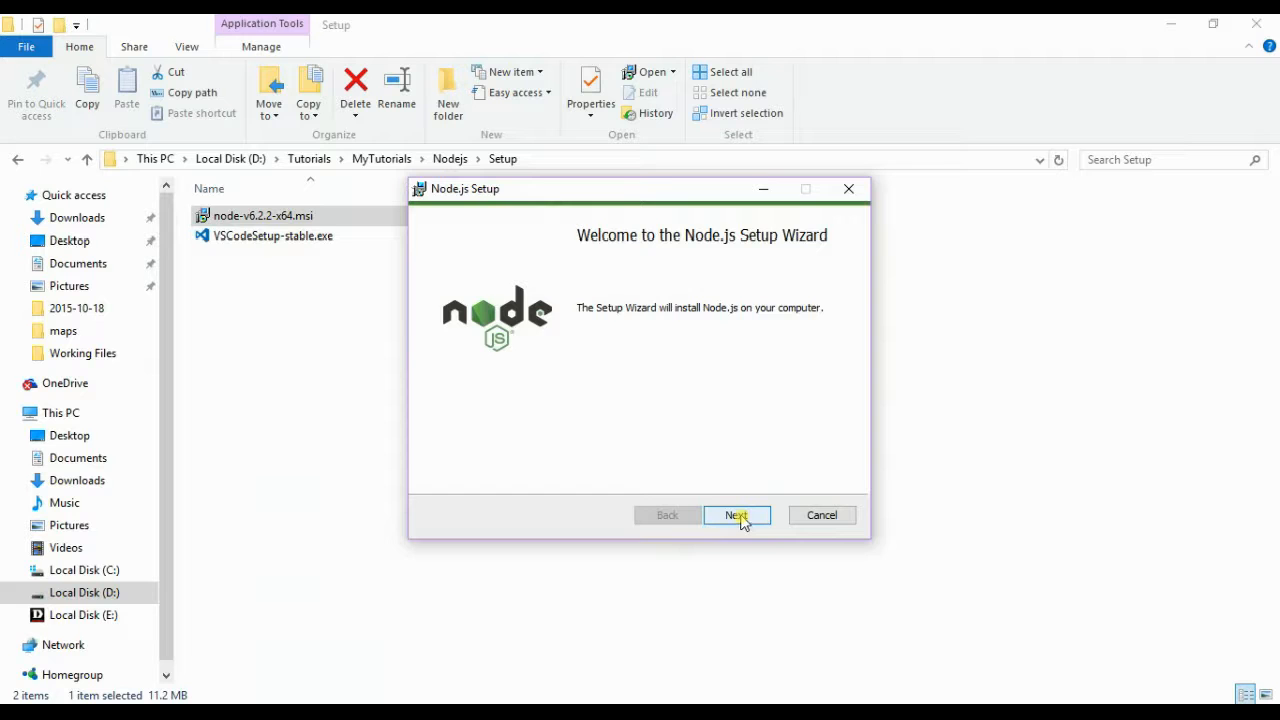
click(737, 514)
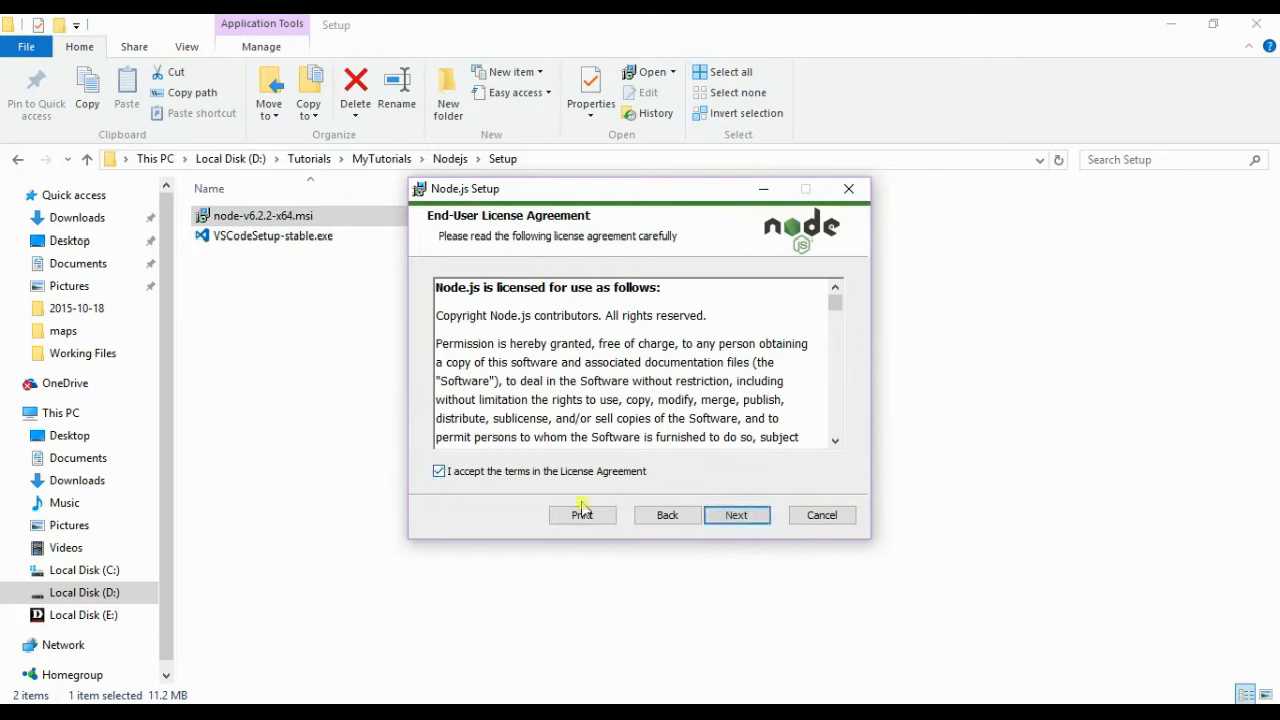
click(736, 514)
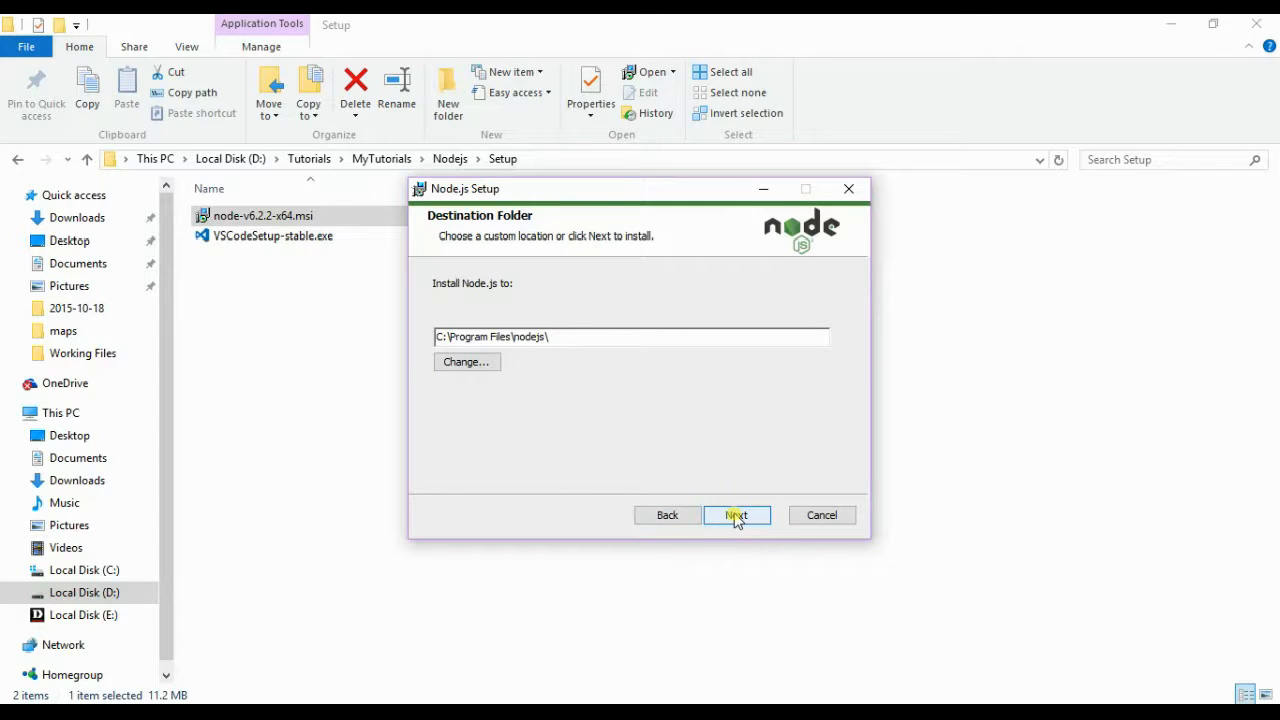
Step: Keep the default Program Files folder and all default features, then begin installing
click(736, 514)
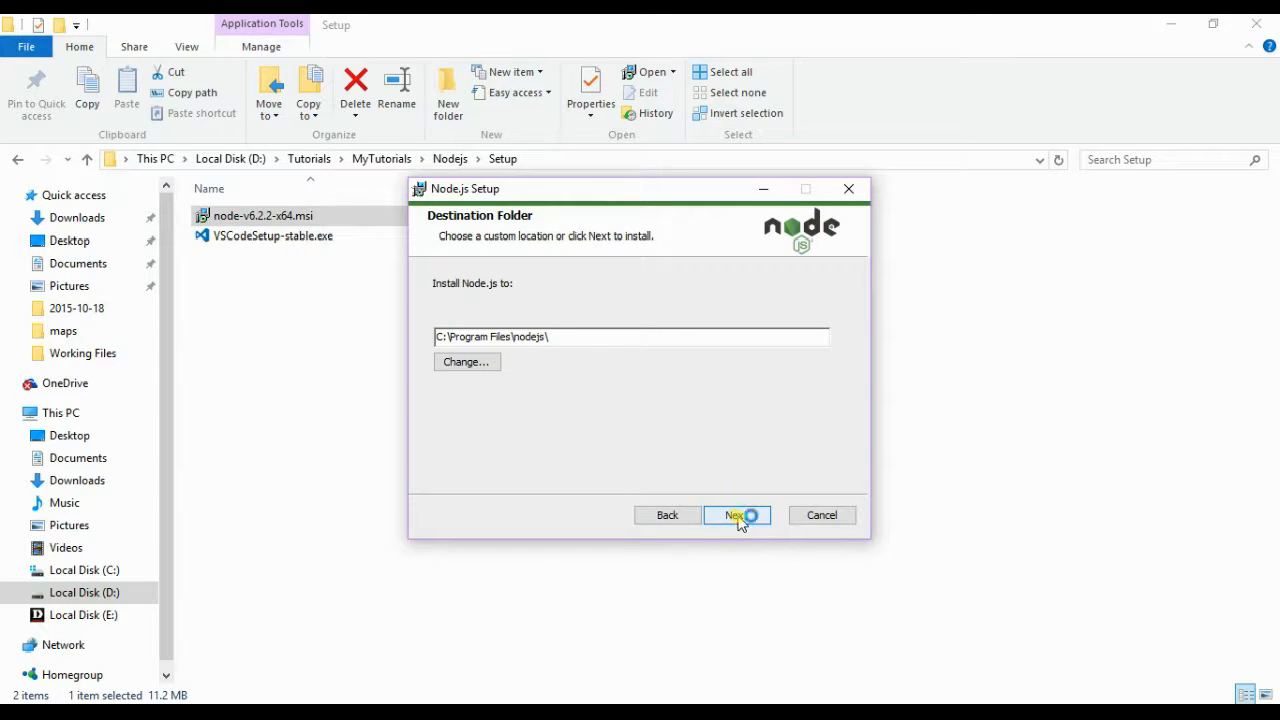
click(737, 514)
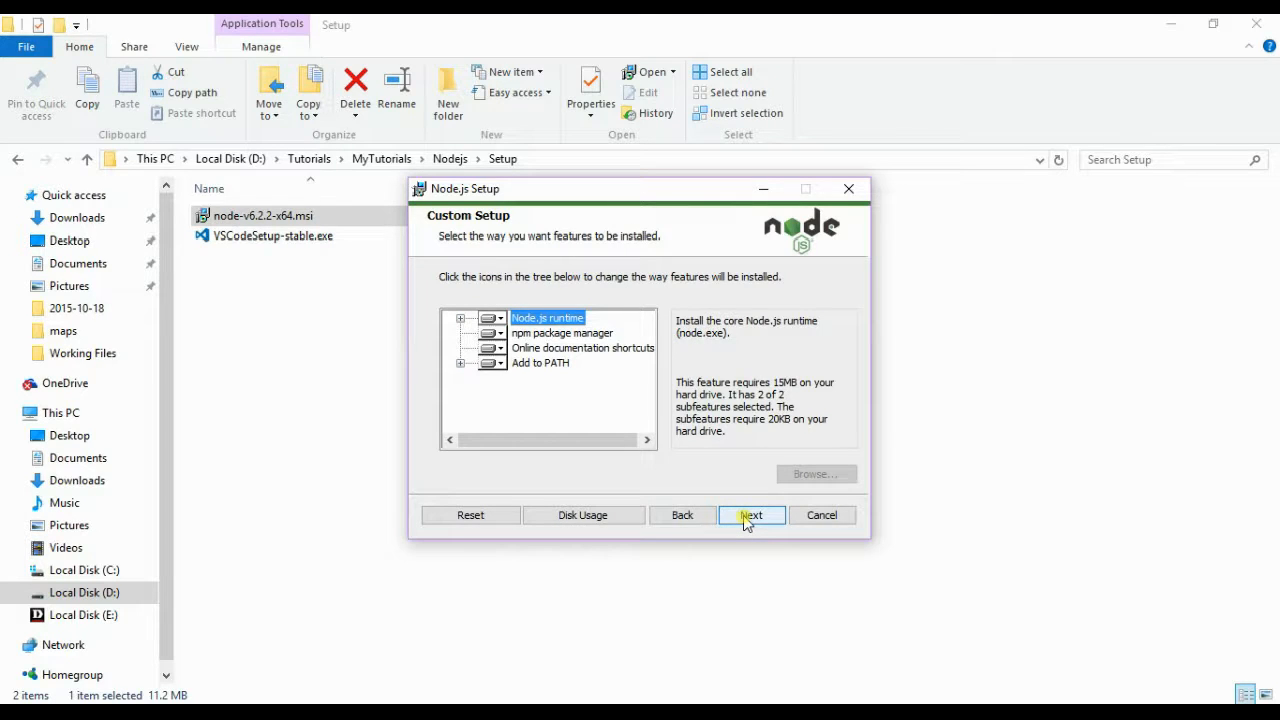
click(751, 515)
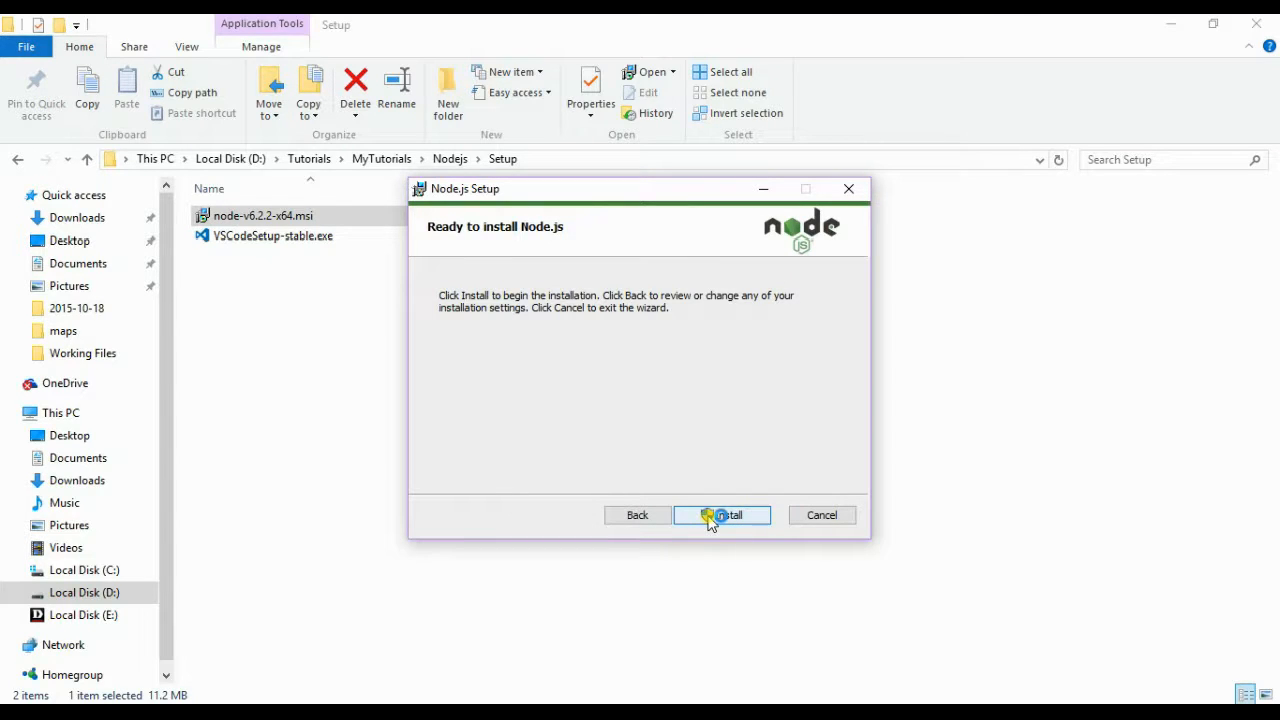
click(723, 514)
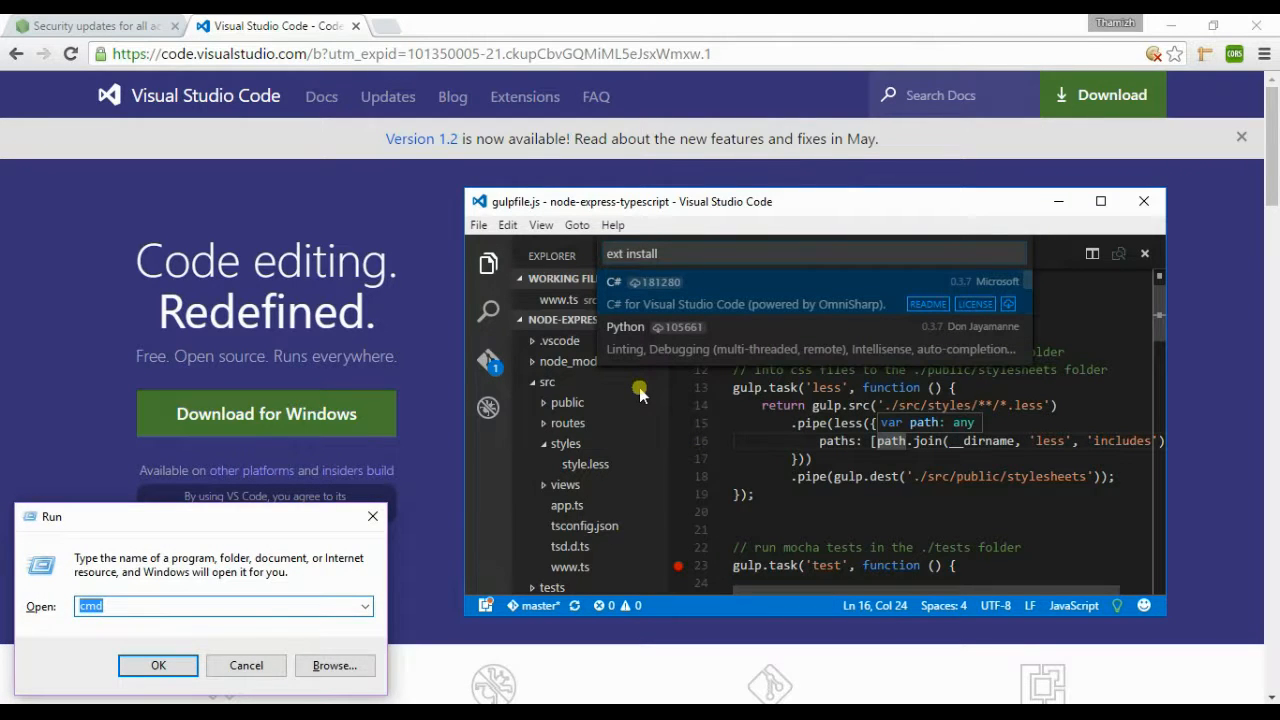
click(158, 665)
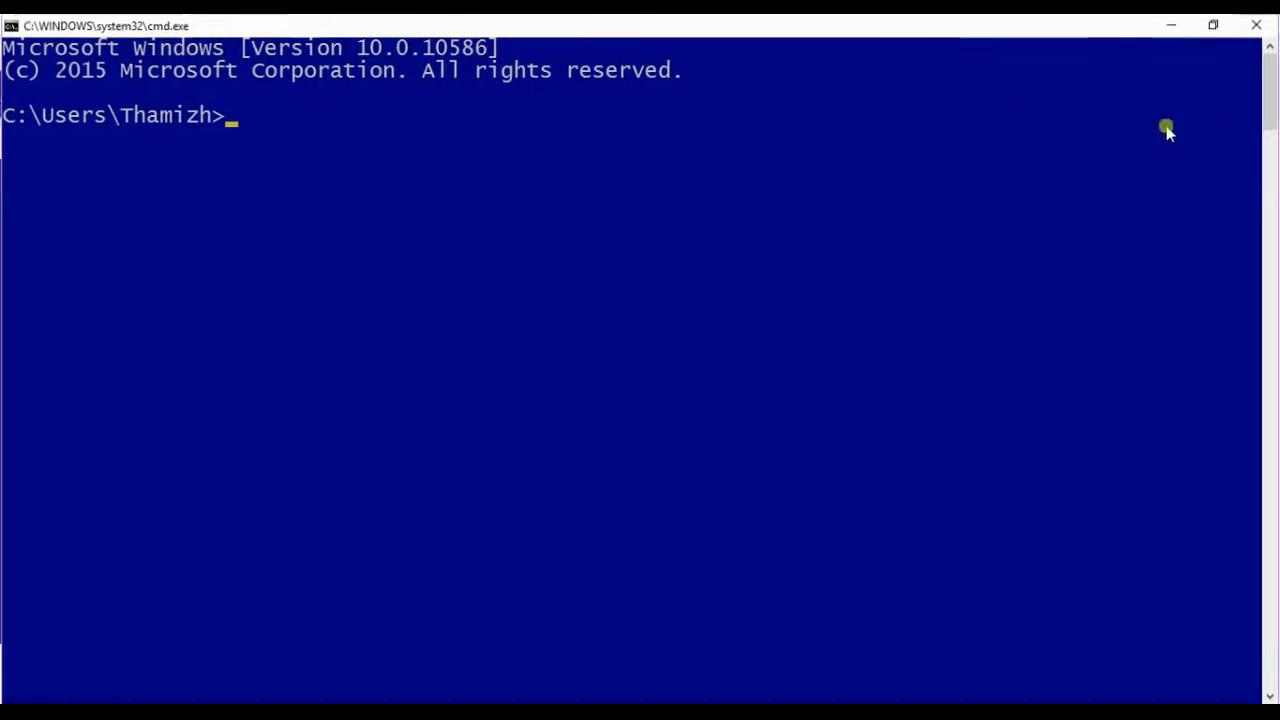
mouse_move(807, 258)
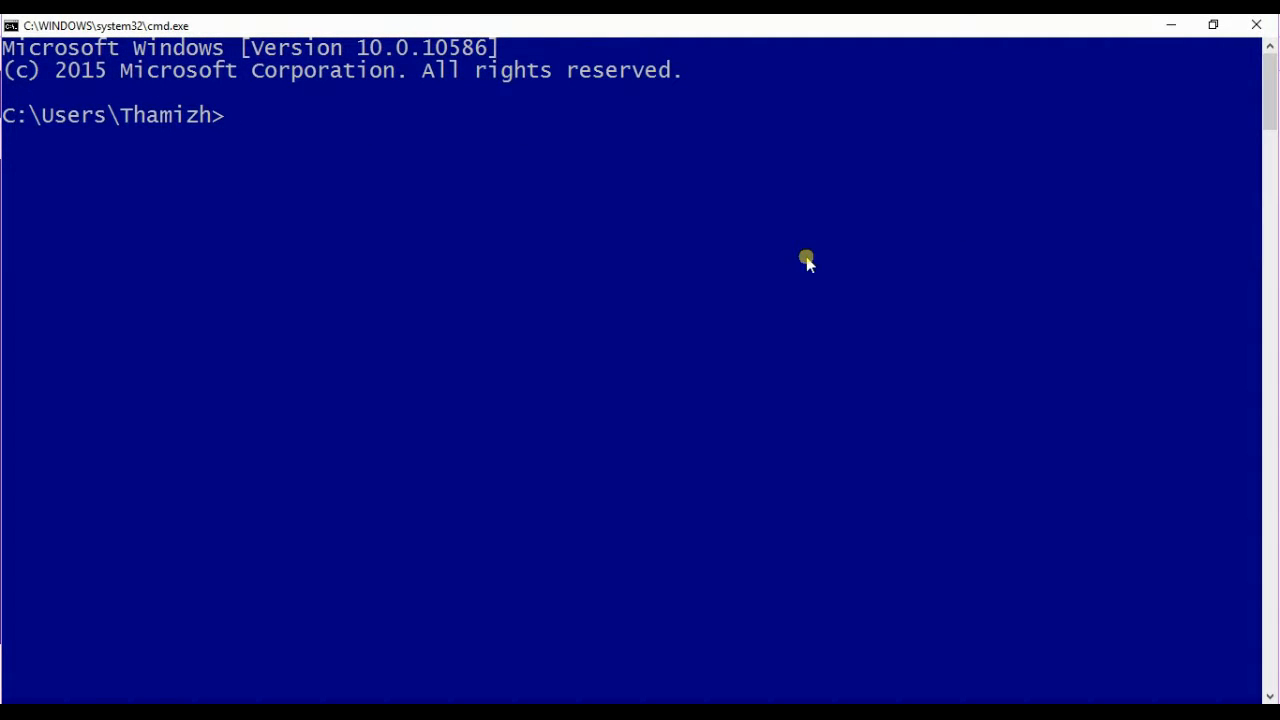
text(npm)
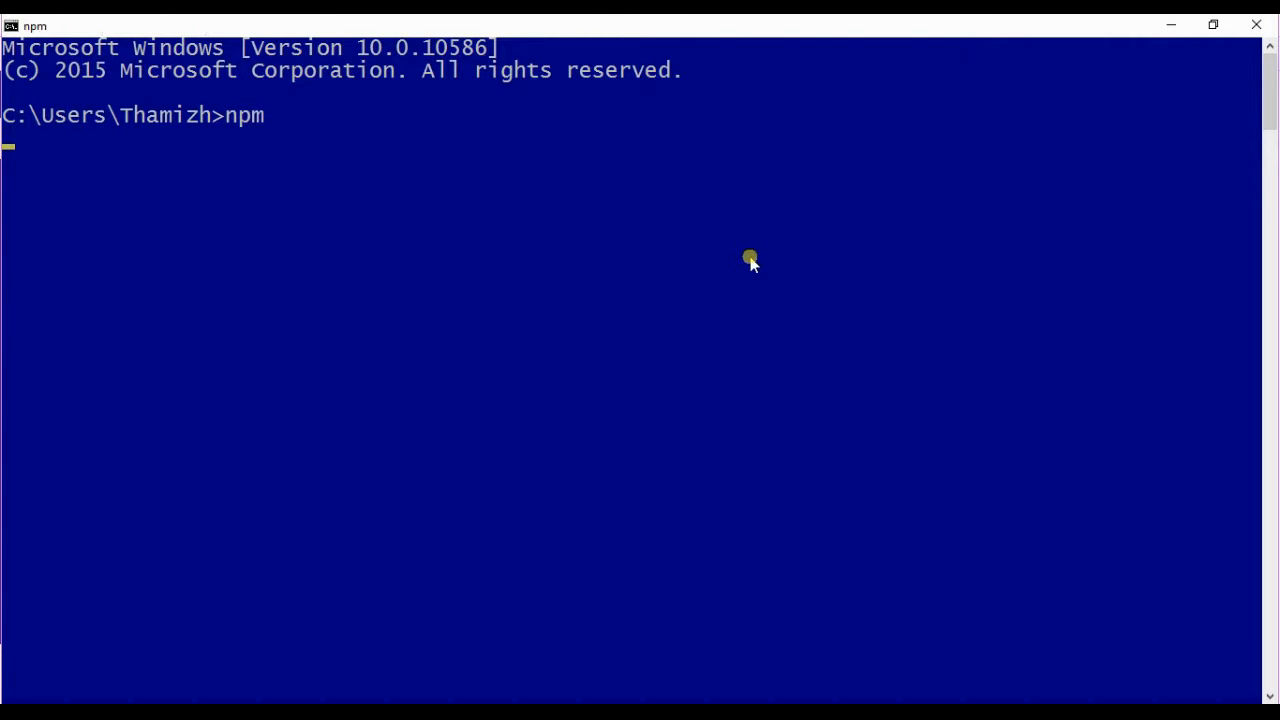
mouse_move(391, 195)
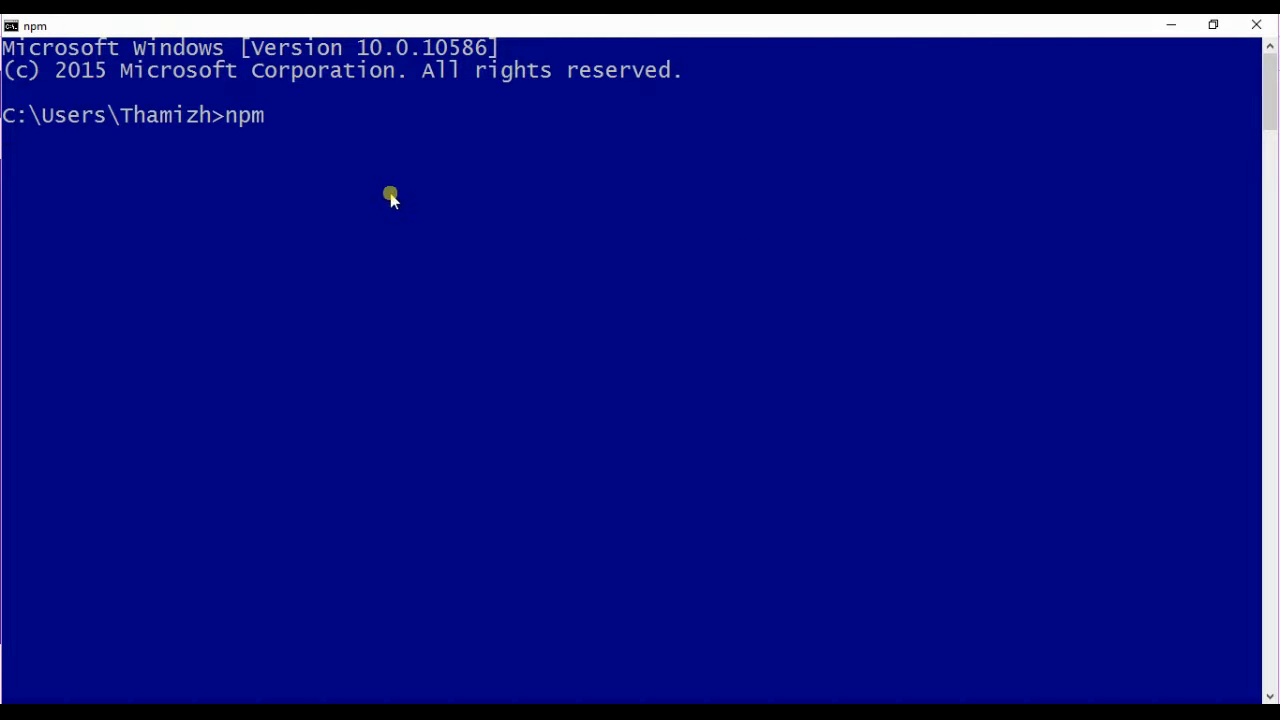
key(Return)
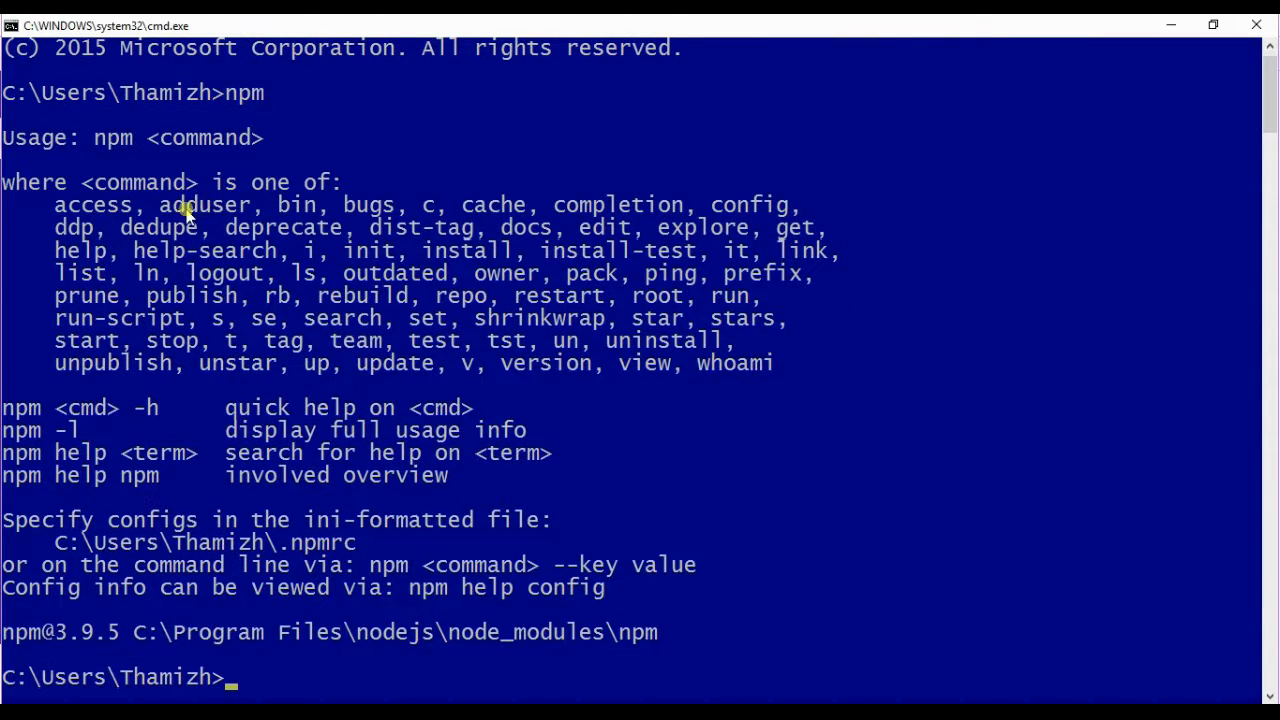
mouse_move(230, 273)
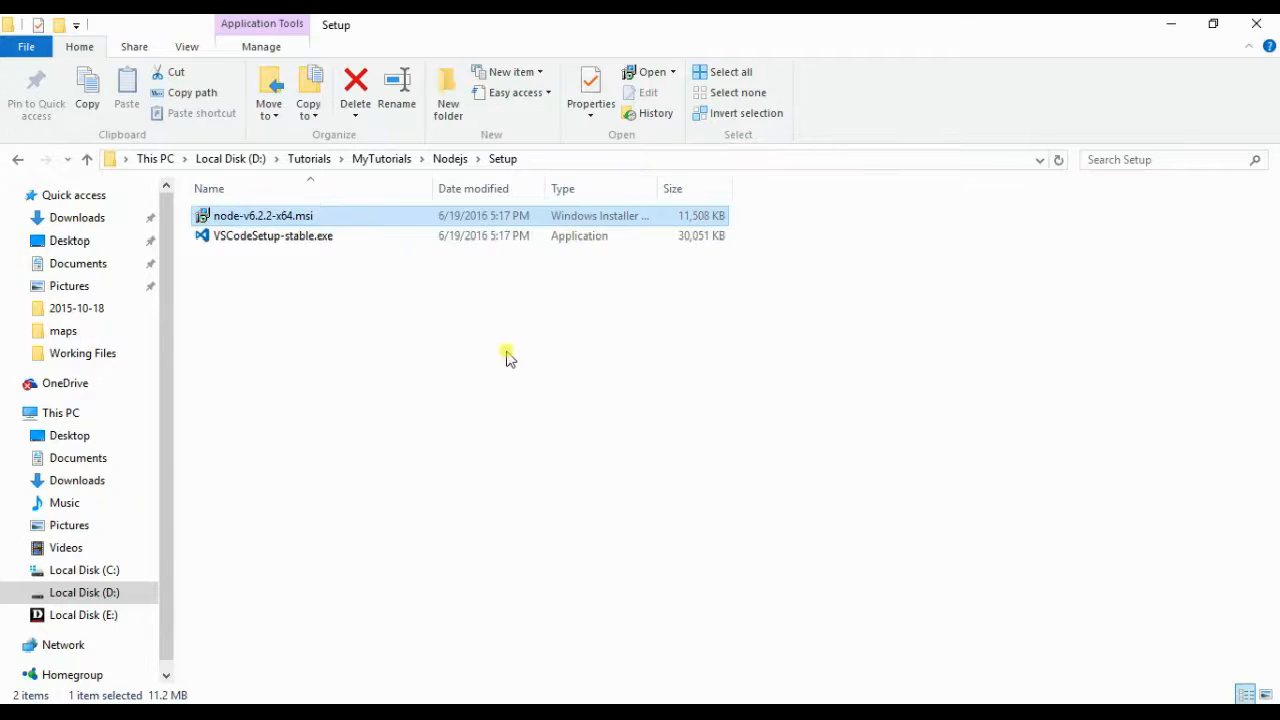
Step: Run VSCodeSetup-stable.exe with default folders and tasks, and finish with Launch Visual Studio Code checked
click(272, 235)
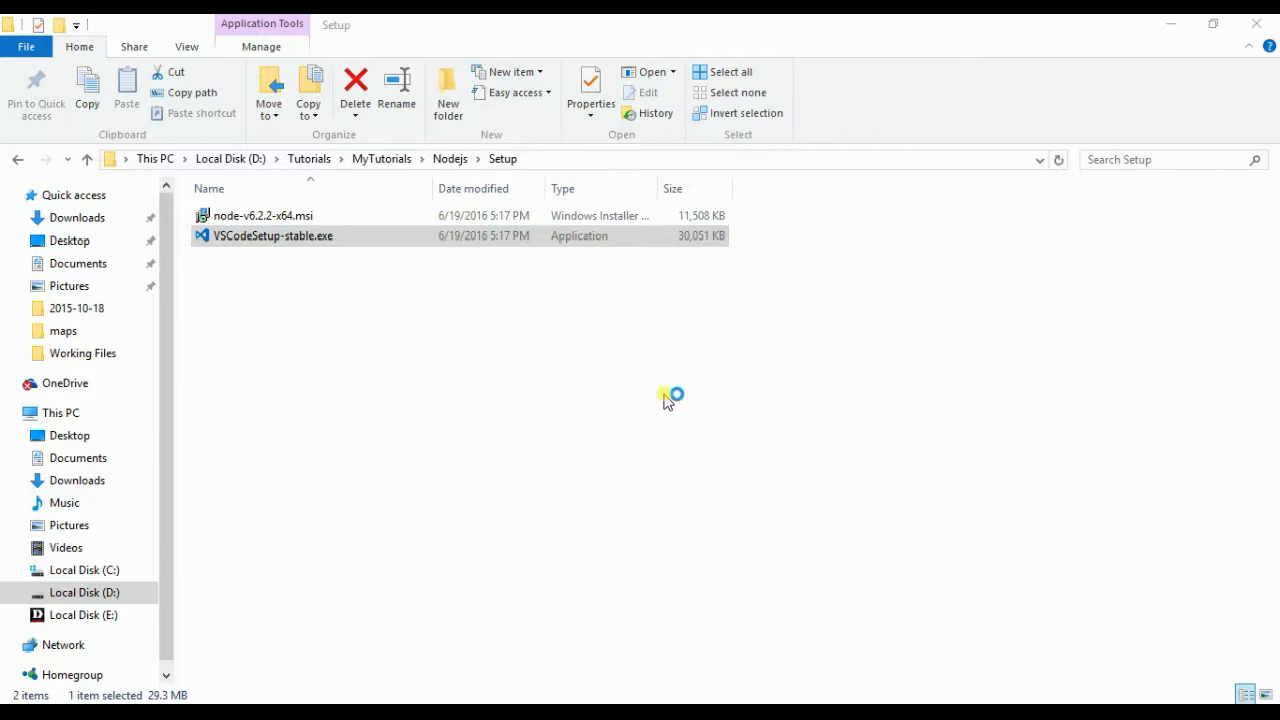
double_click(273, 235)
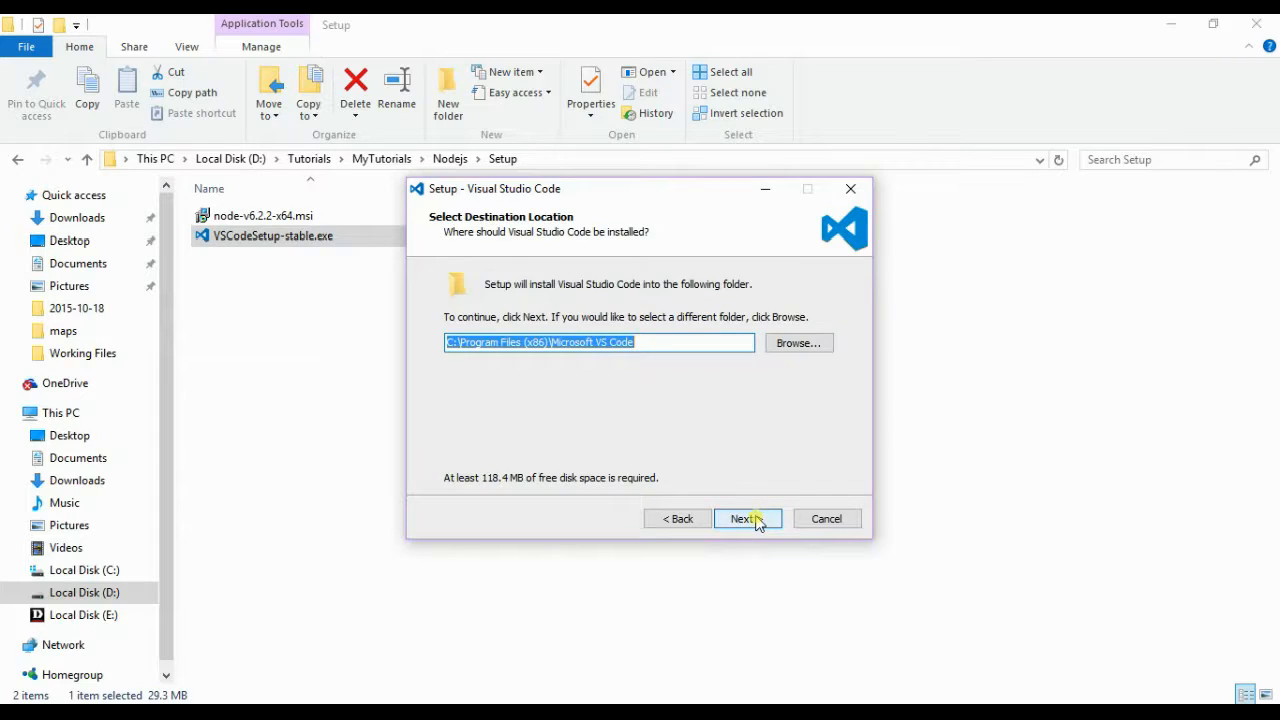
click(744, 518)
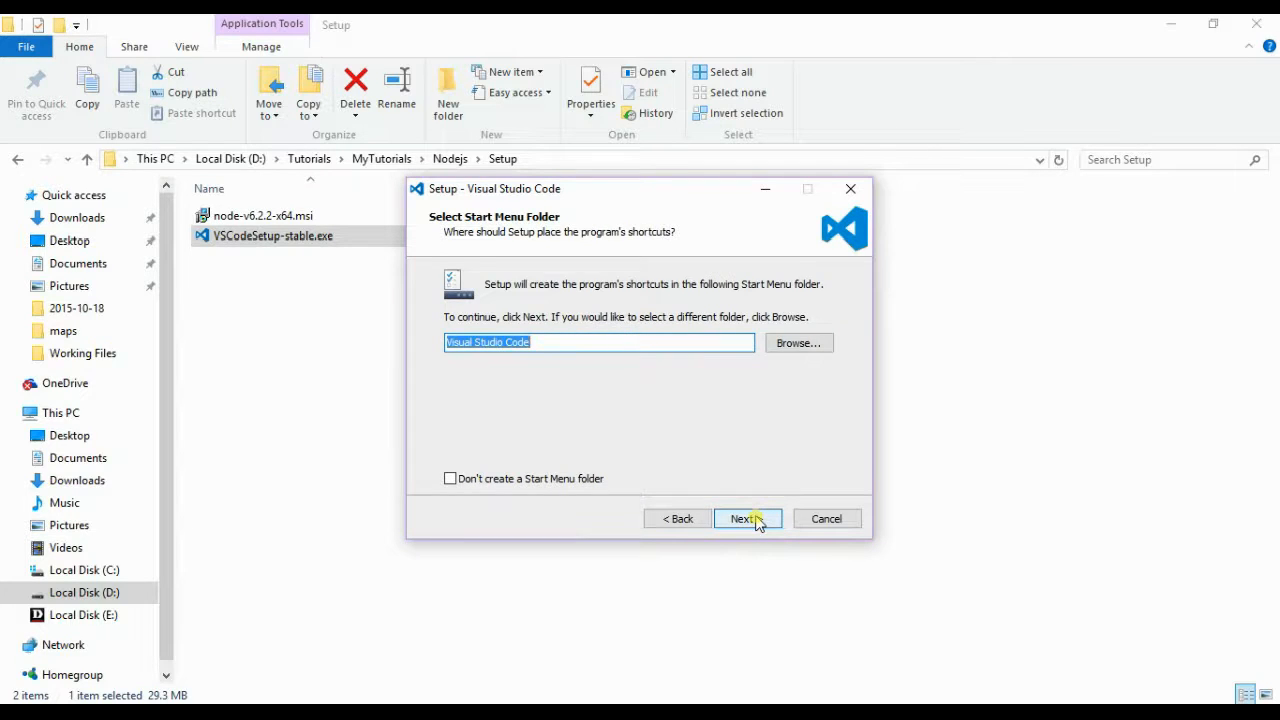
click(742, 518)
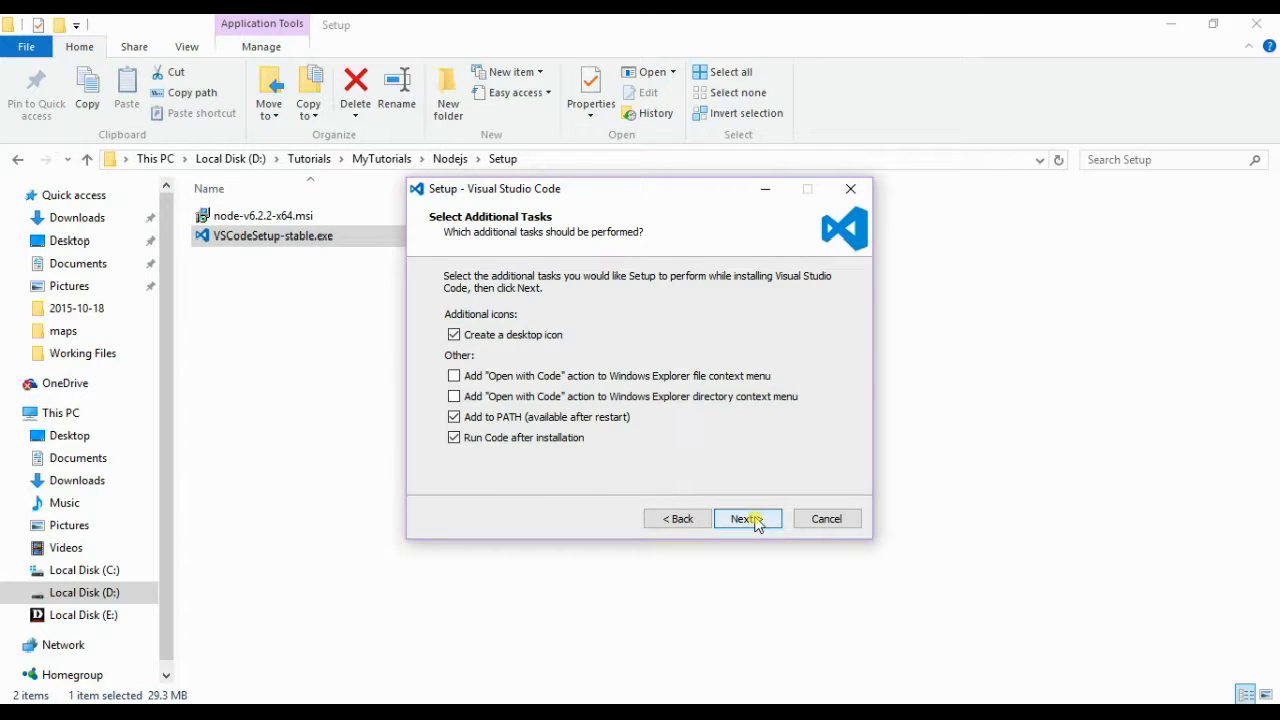
click(747, 518)
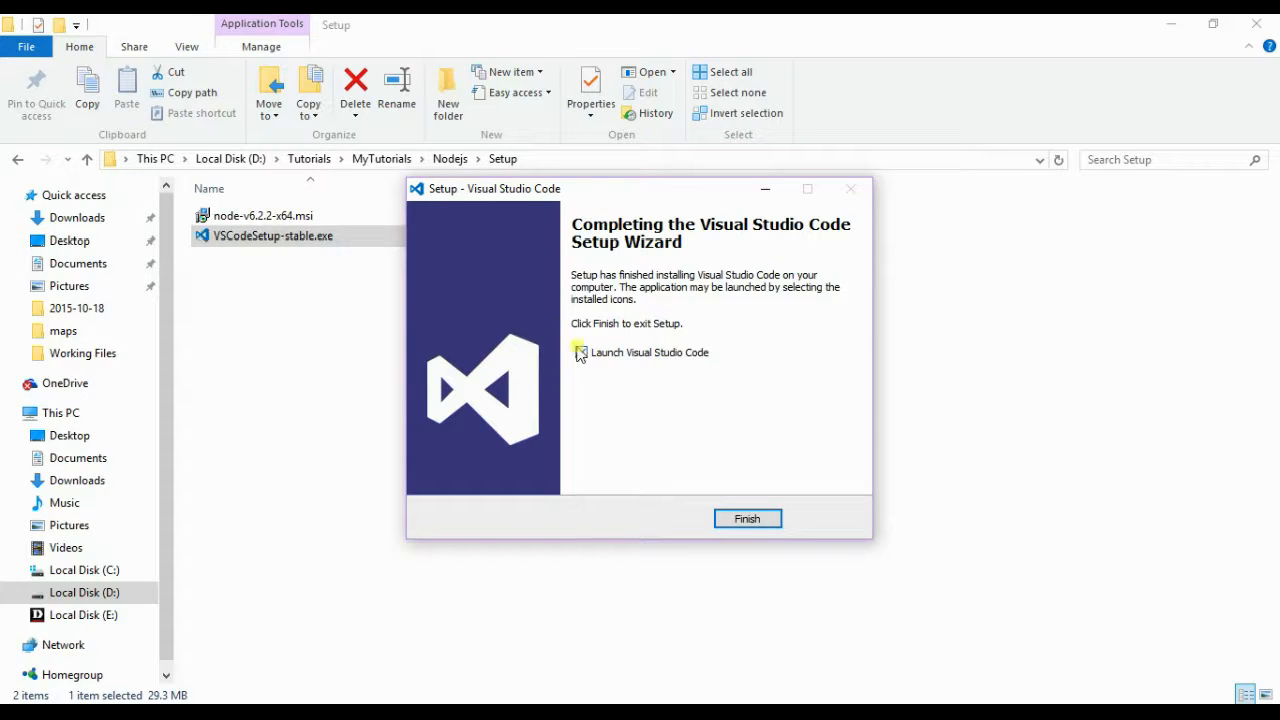
click(747, 518)
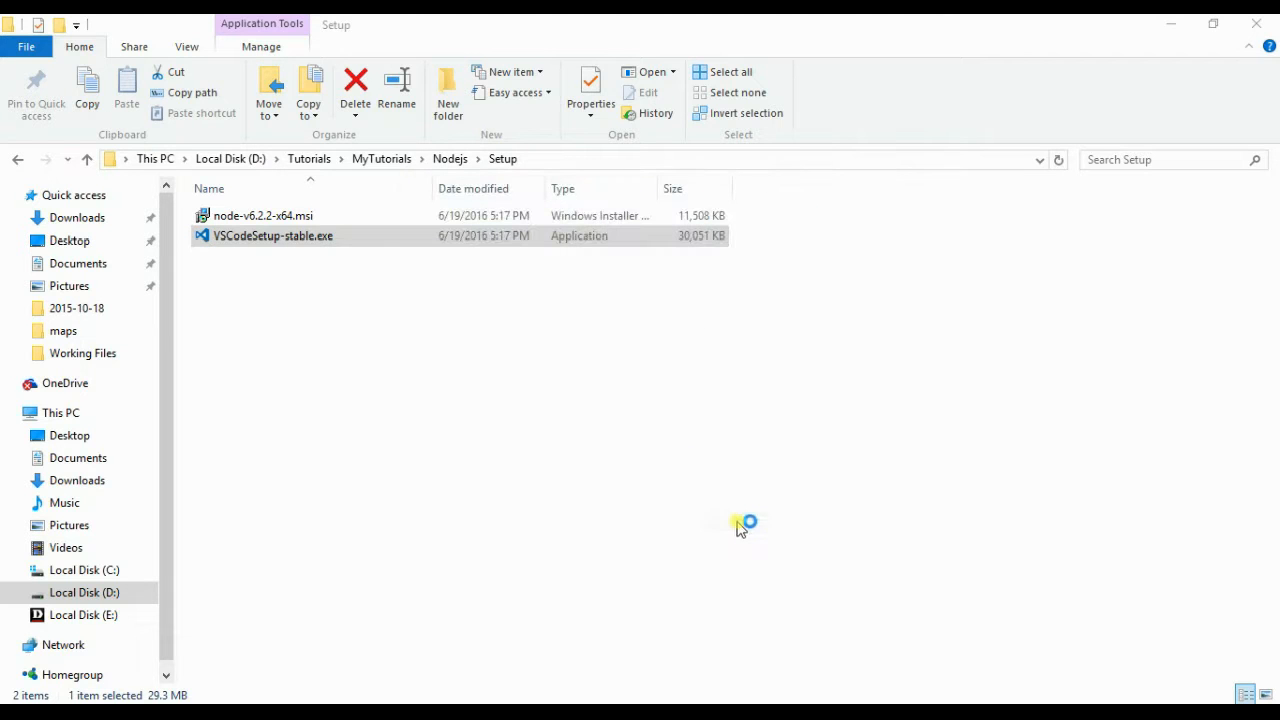
double_click(273, 235)
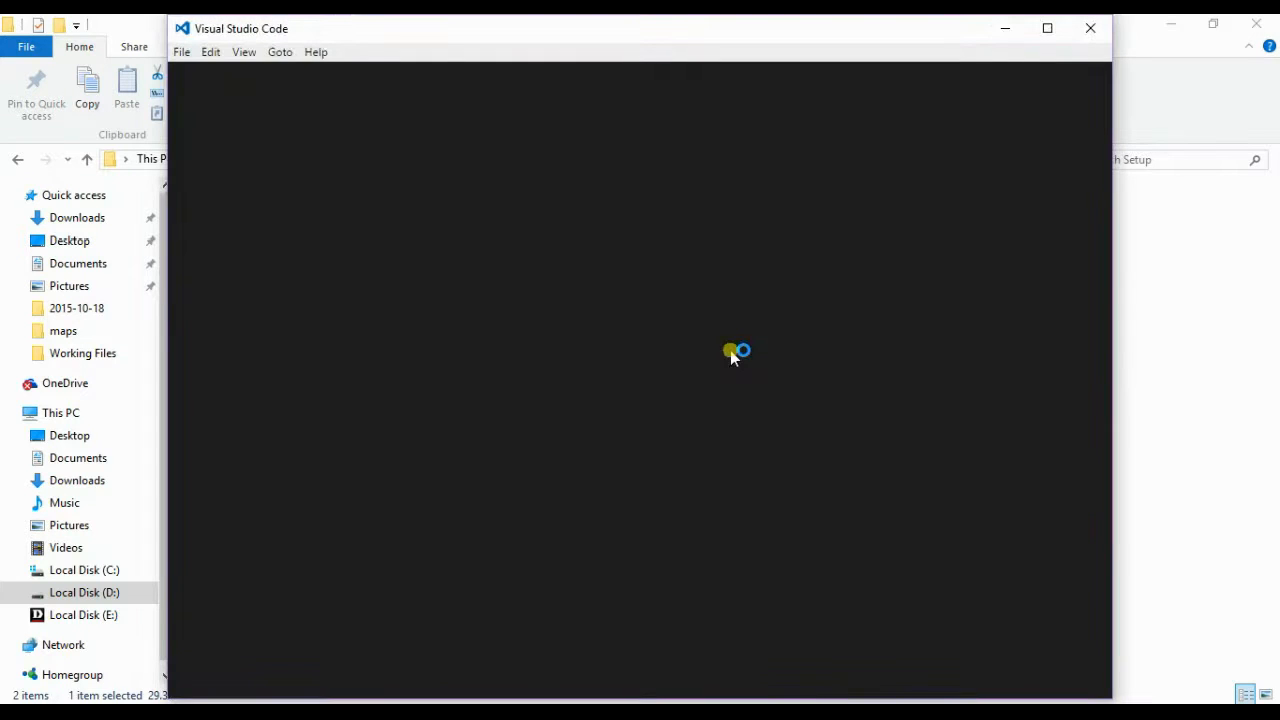